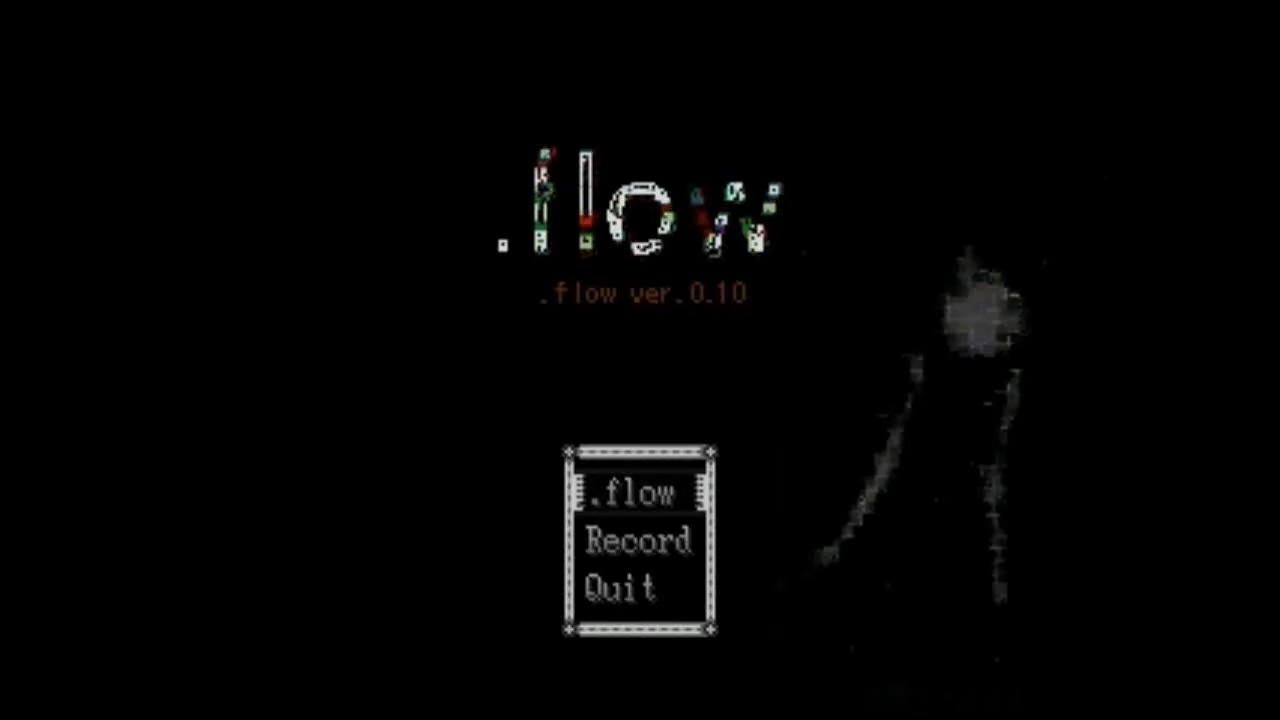
key(Down)
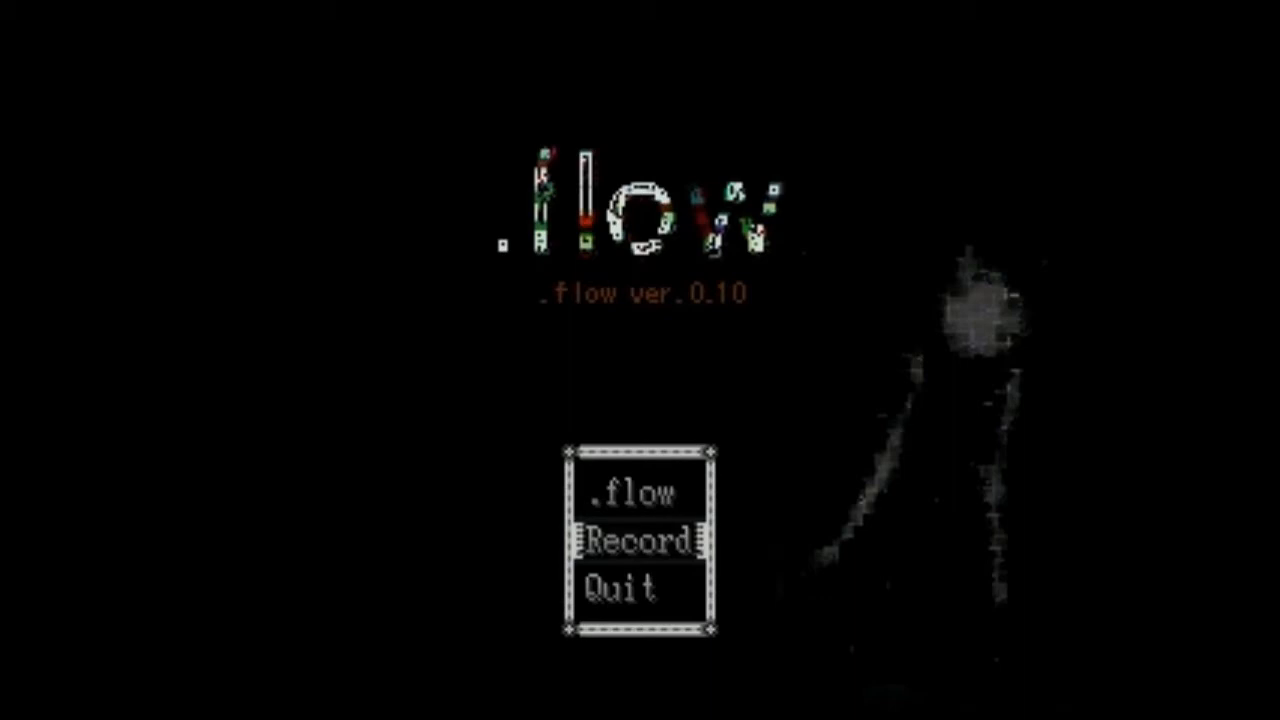
click(628, 544)
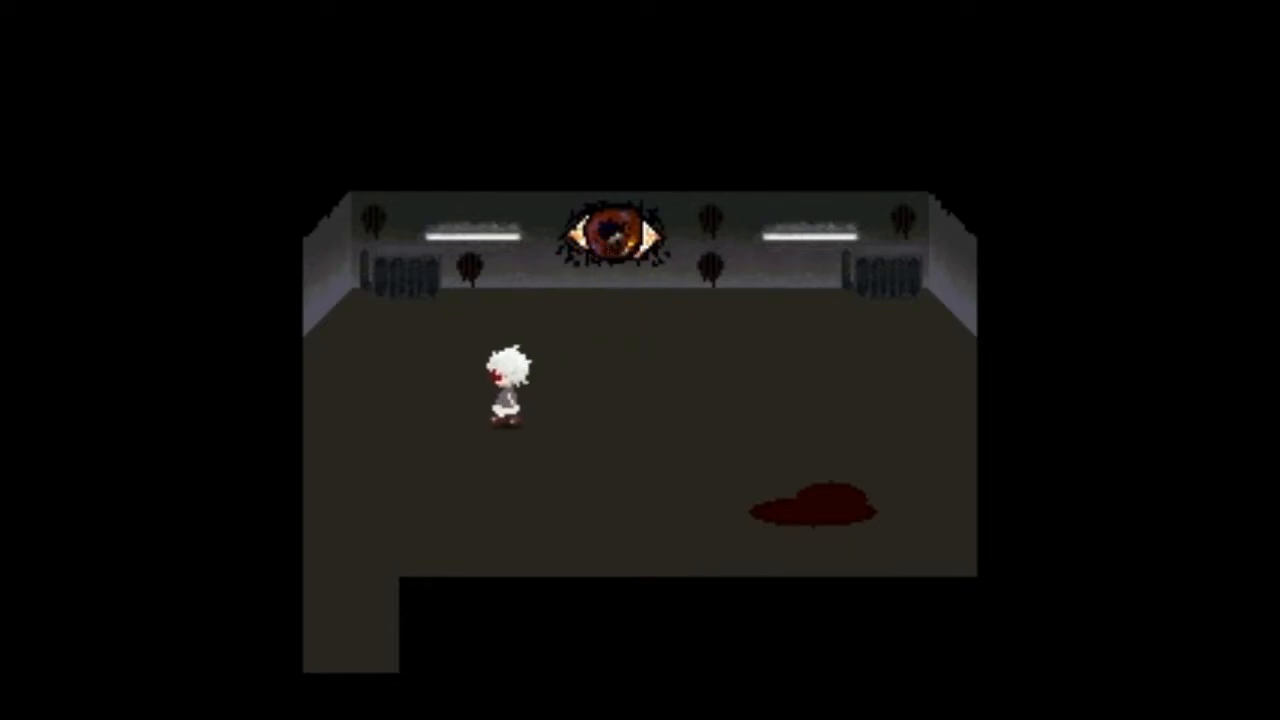
key(escape)
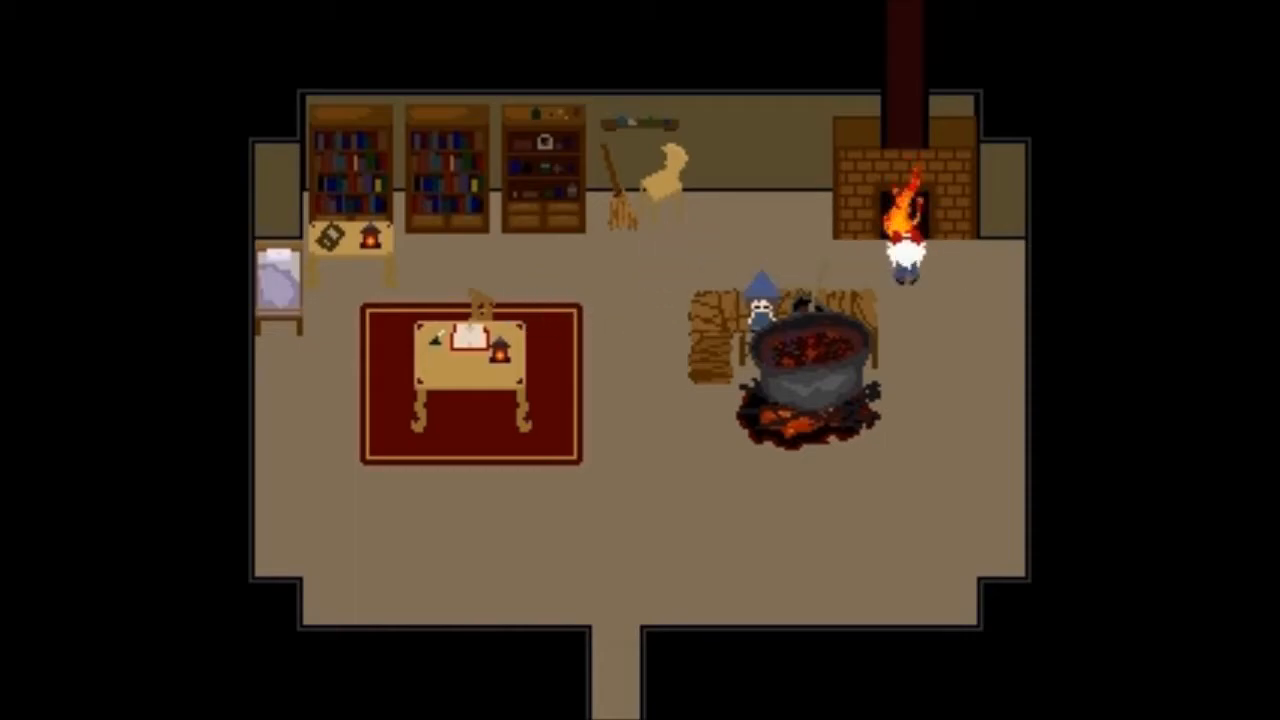
key(escape)
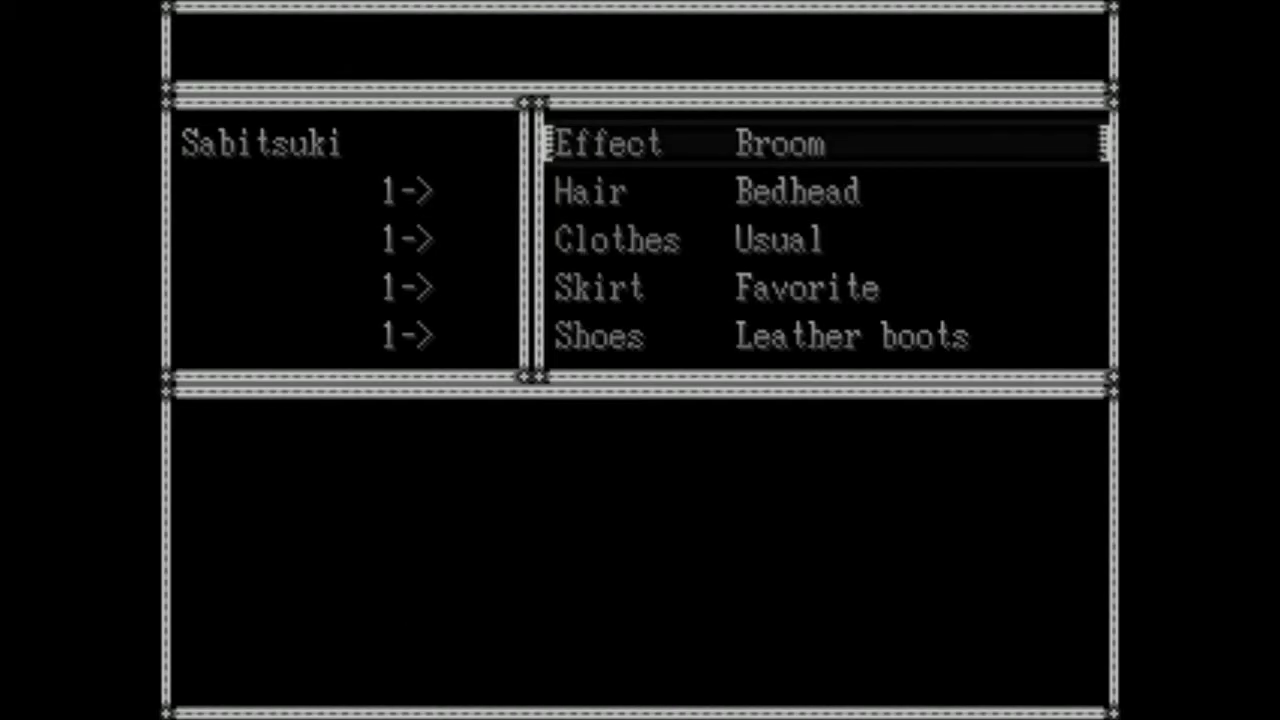
key(Down)
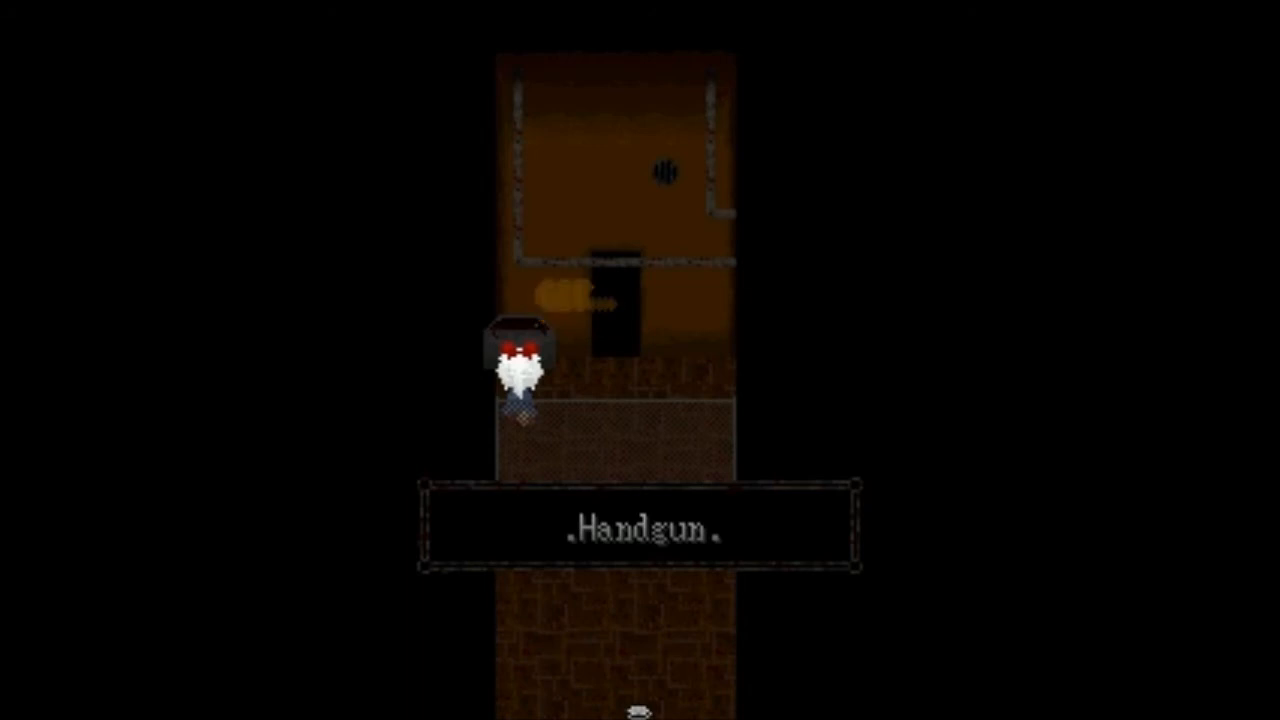
key(escape)
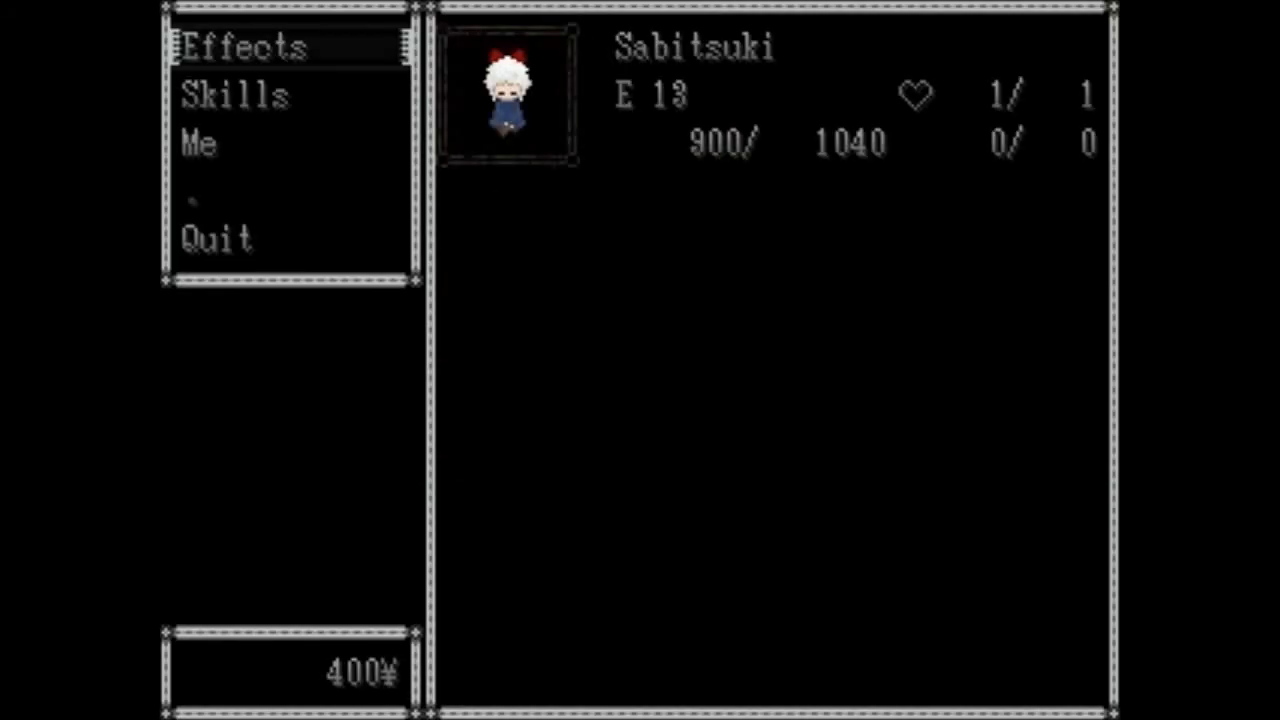
click(244, 46)
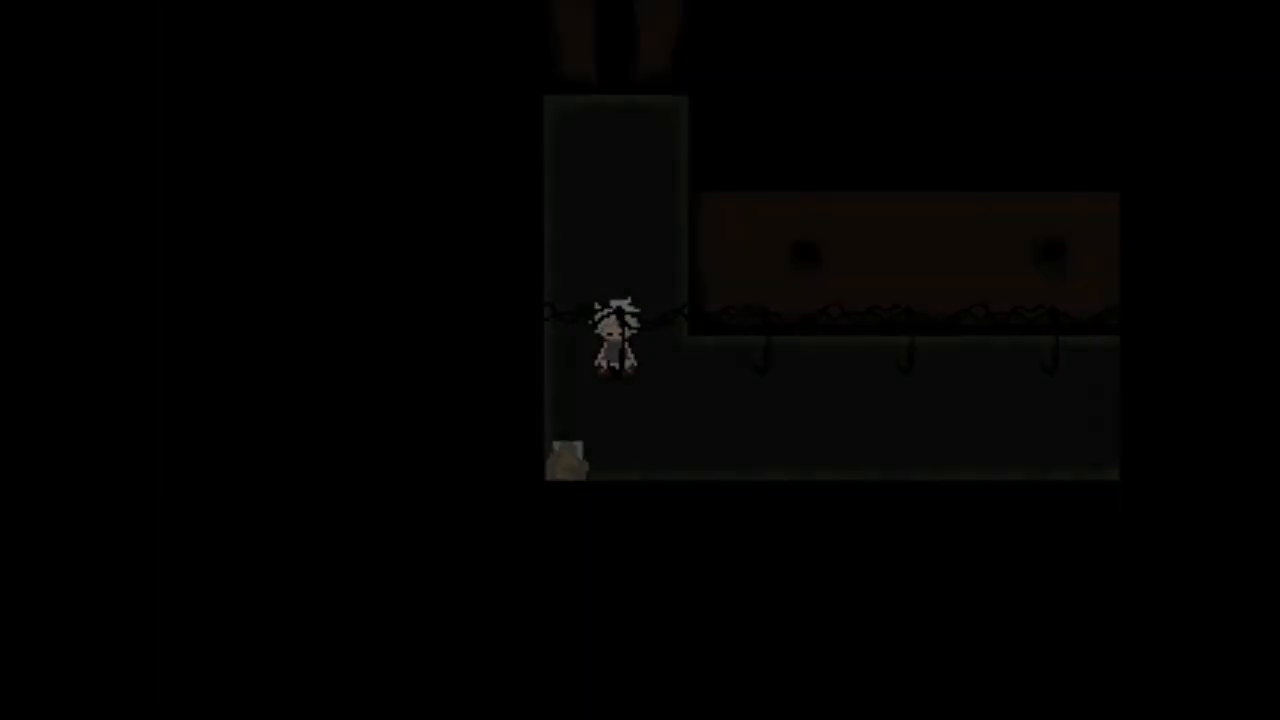
key(escape)
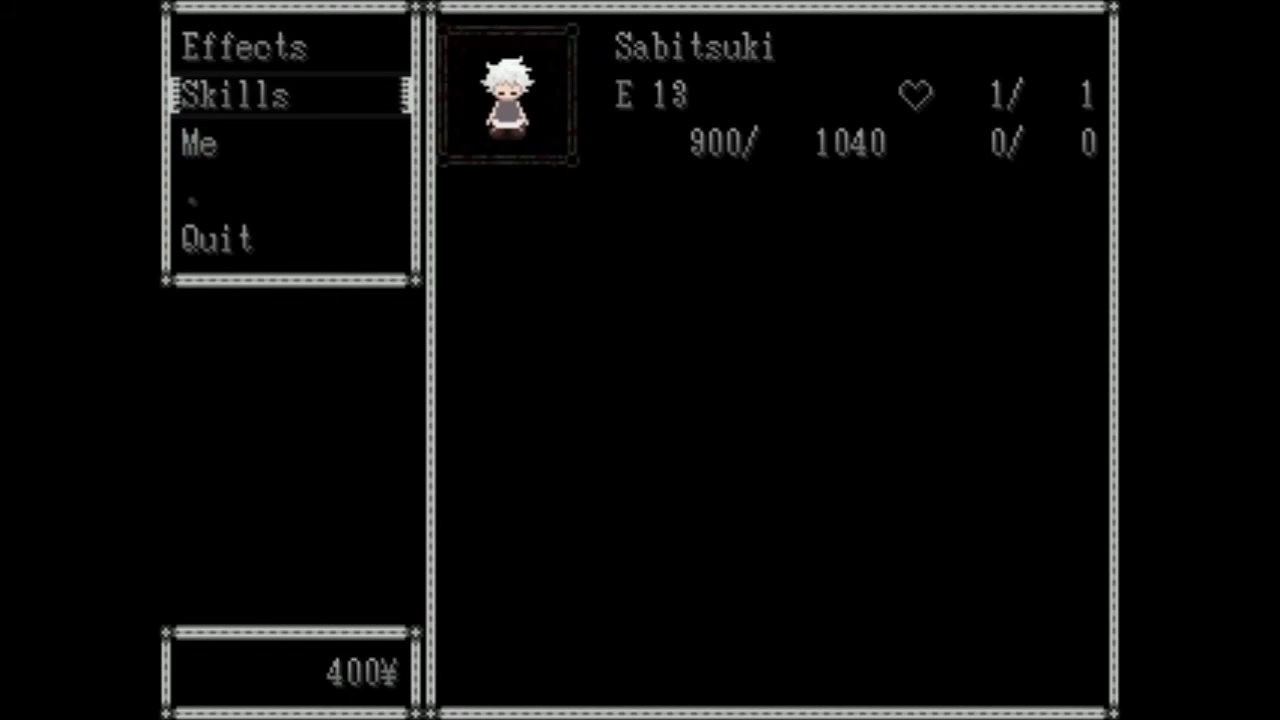